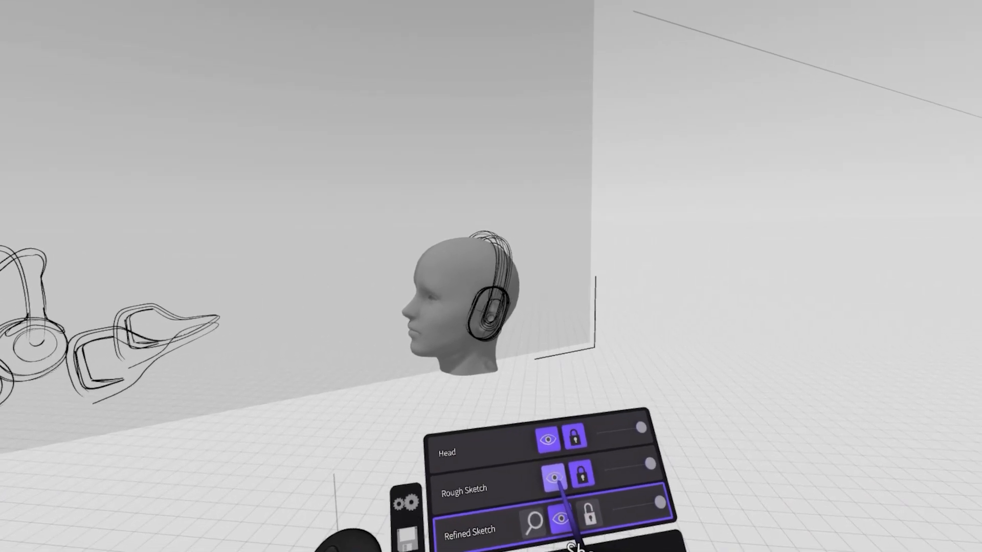
- Unlock the Rough Sketch layer and hide the Head layer's head model
click(554, 479)
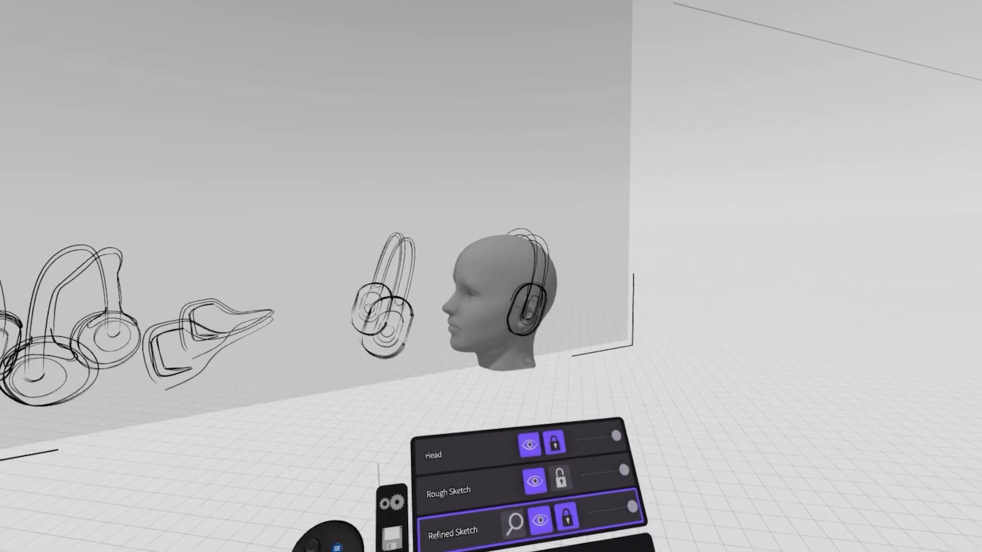
click(536, 442)
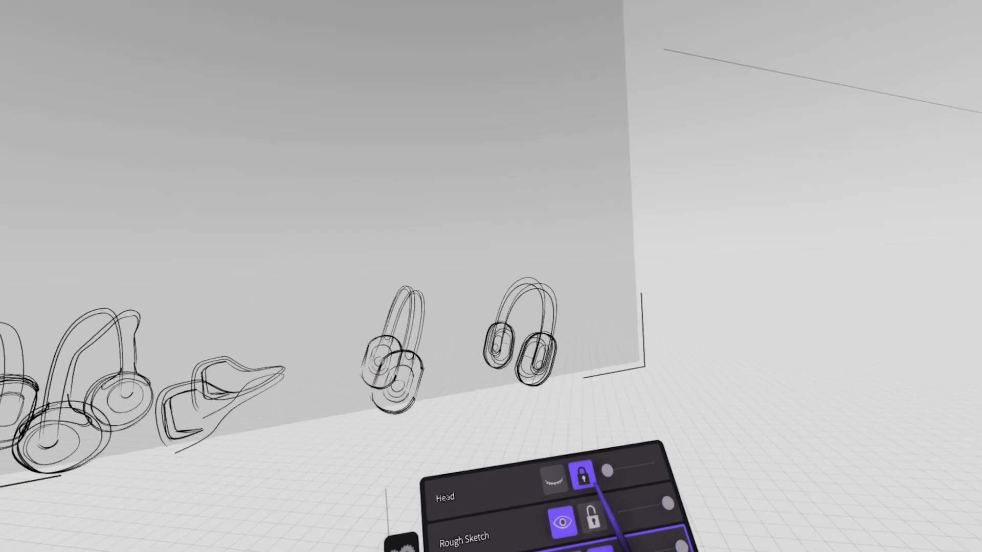